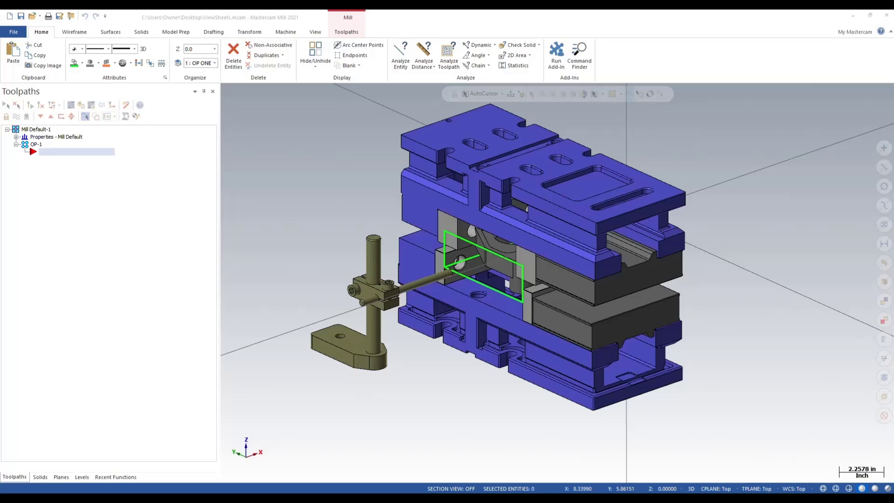
mouse_move(301, 73)
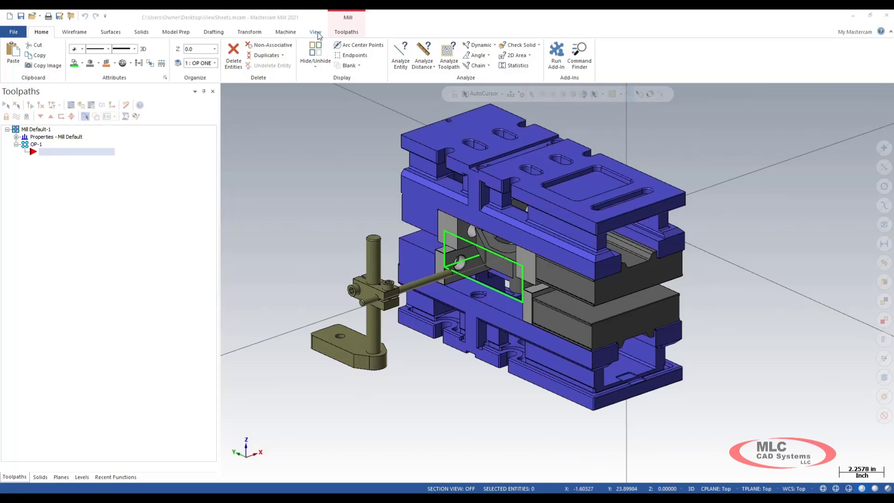
Switch viewsheets on from the View tab's Viewsheets group for the vise assembly
left_click(315, 31)
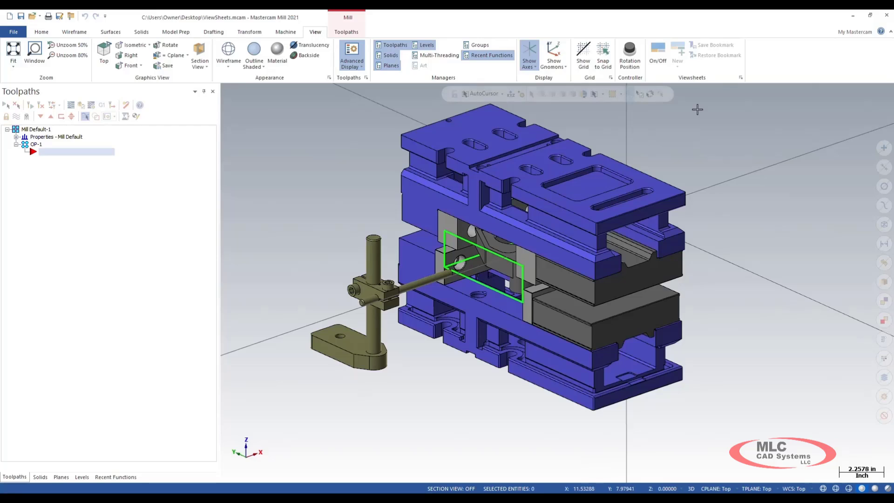
mouse_move(700, 84)
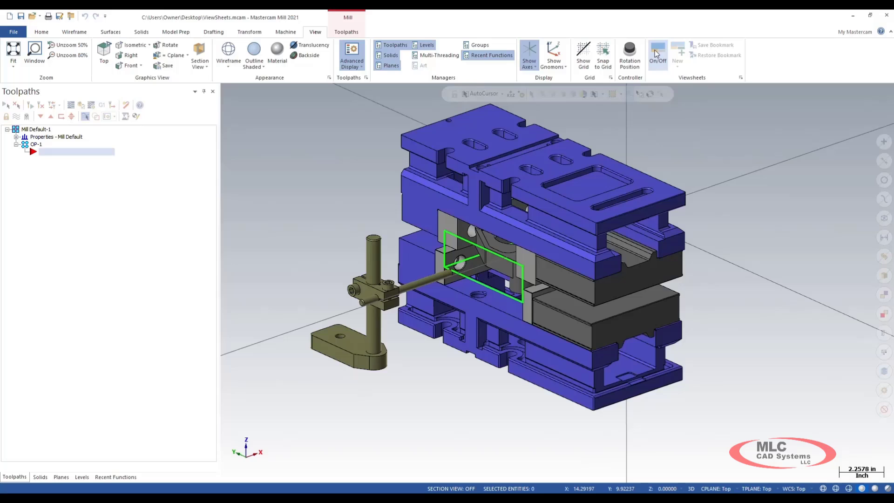
left_click(678, 54)
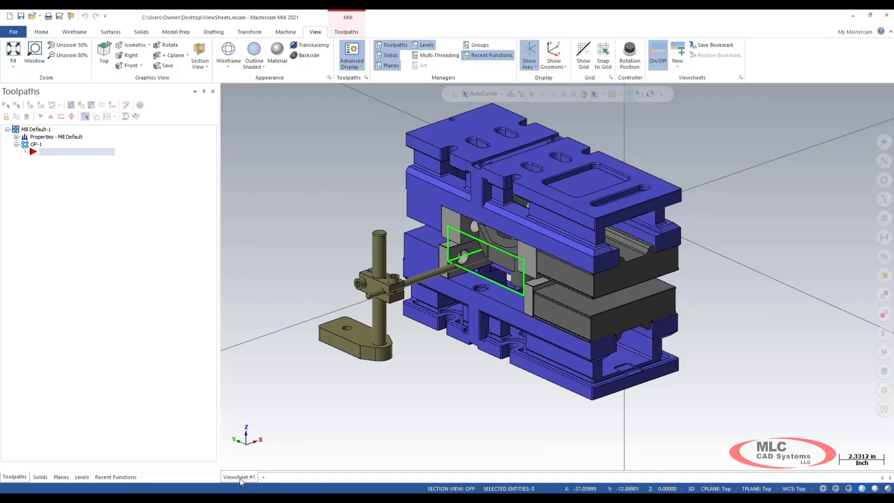
Rename the Viewsheet #1 tab to 'Operation 1'
right_click(239, 477)
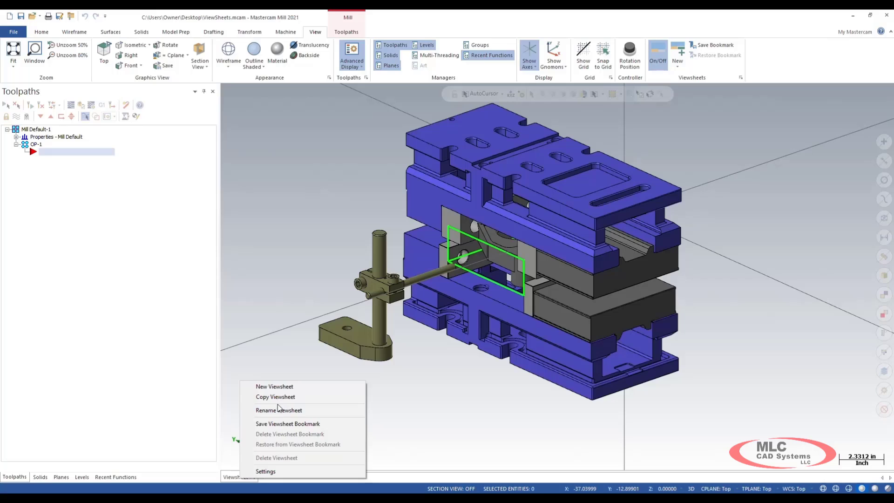
left_click(274, 386)
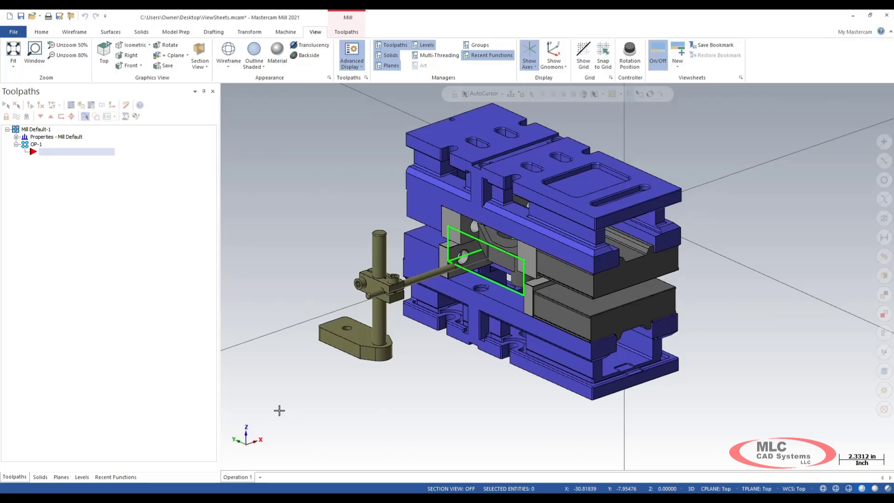
mouse_move(283, 454)
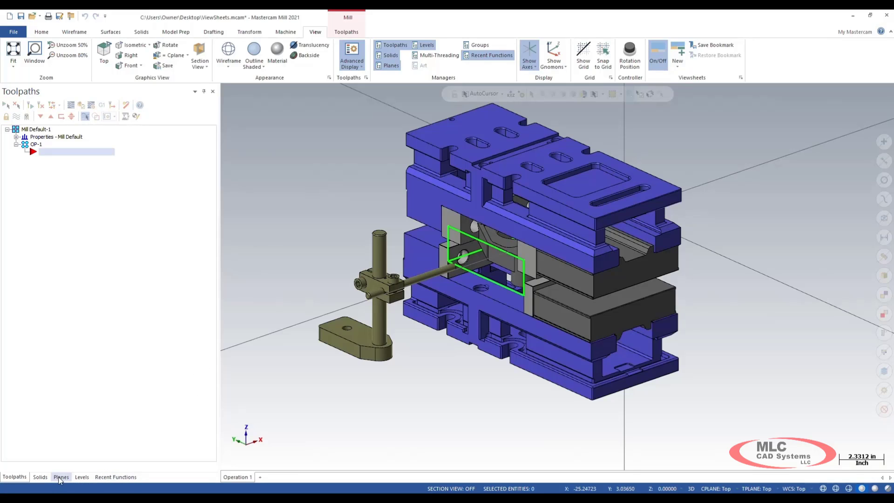
Set Operation - 1 as the active WCS, construction and tool plane
left_click(62, 477)
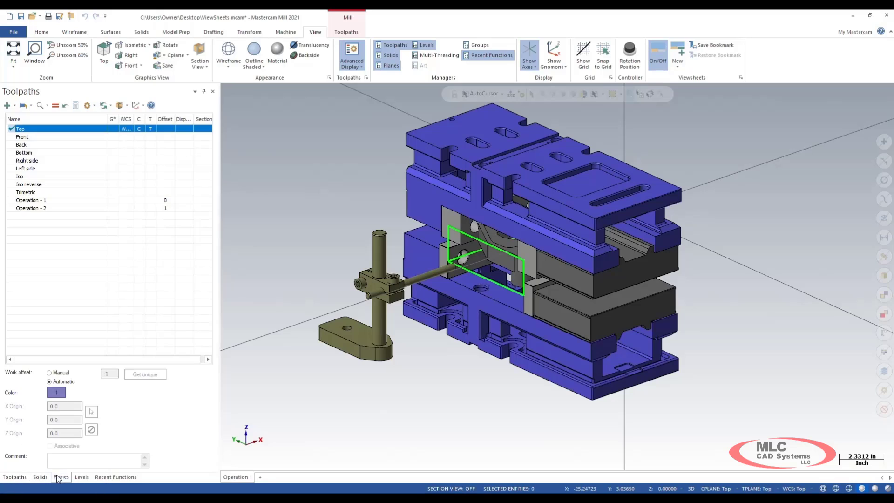
left_click(61, 477)
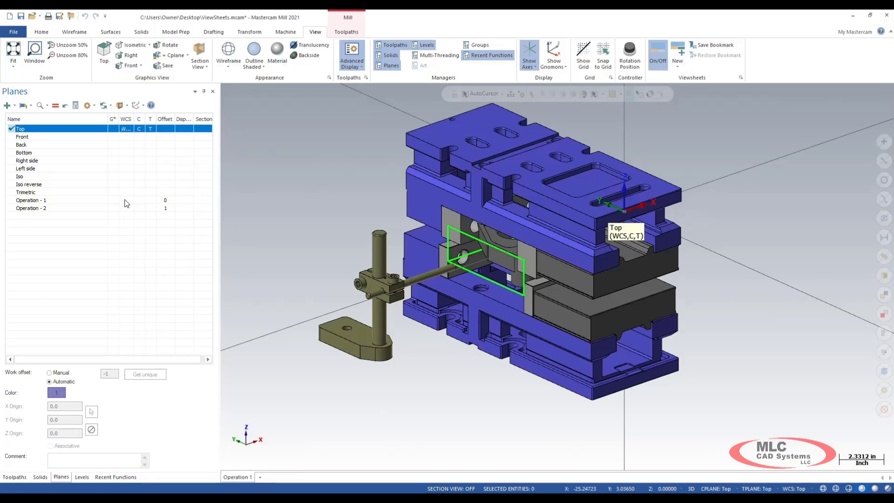
left_click(30, 200)
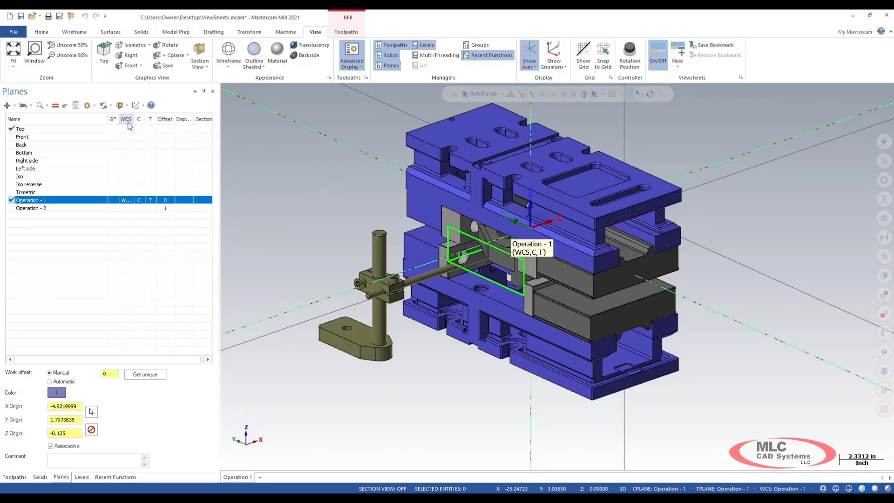
mouse_move(141, 203)
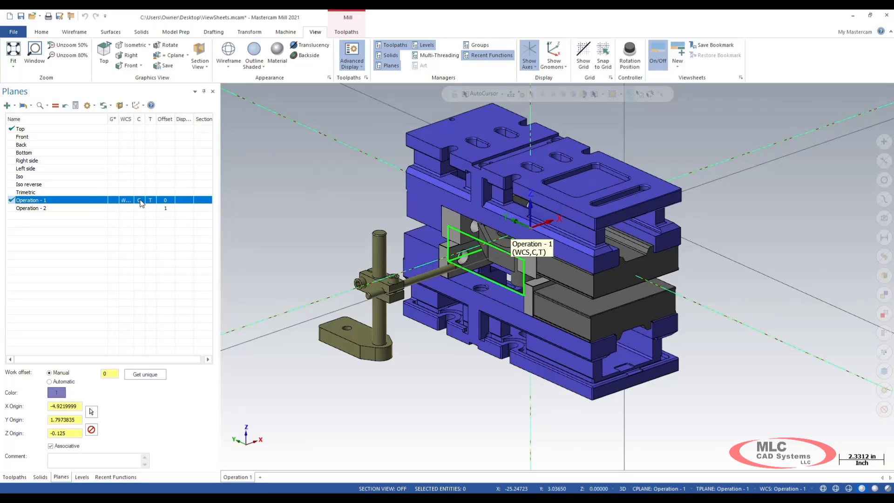
mouse_move(157, 206)
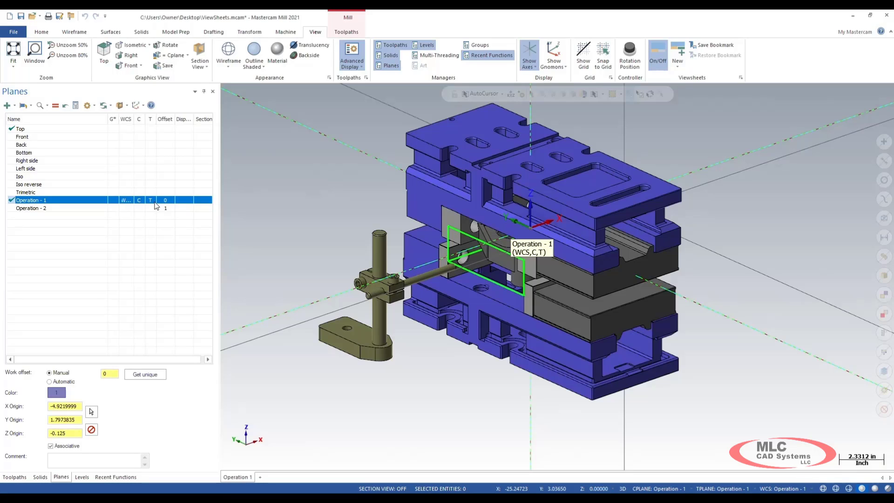
mouse_move(133, 423)
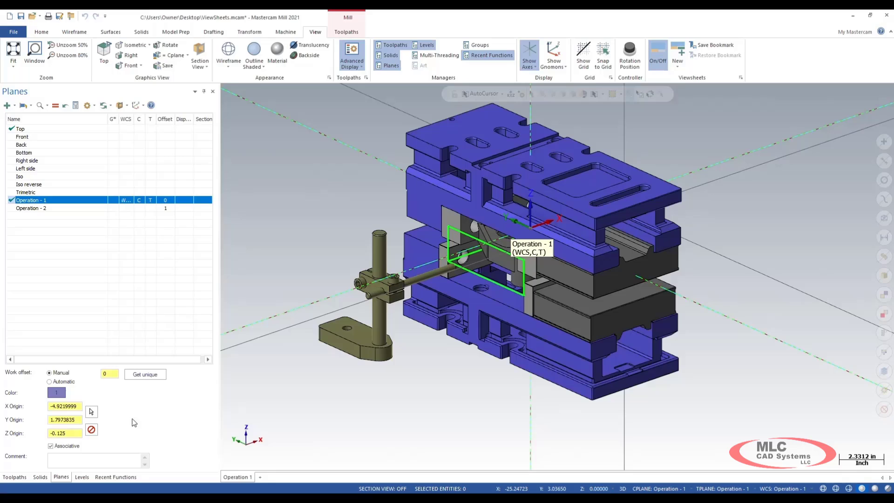
left_click(81, 477)
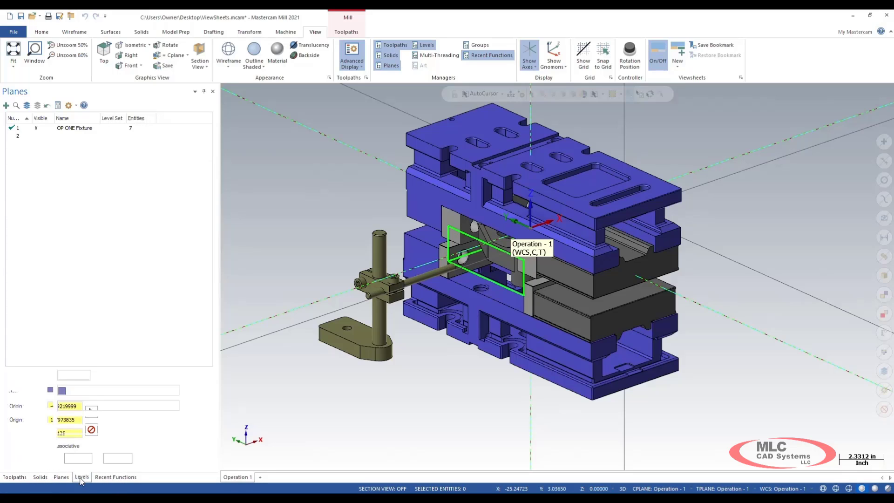
Hide the OP TWO Fixture level, leaving only the first fixture visible
left_click(82, 477)
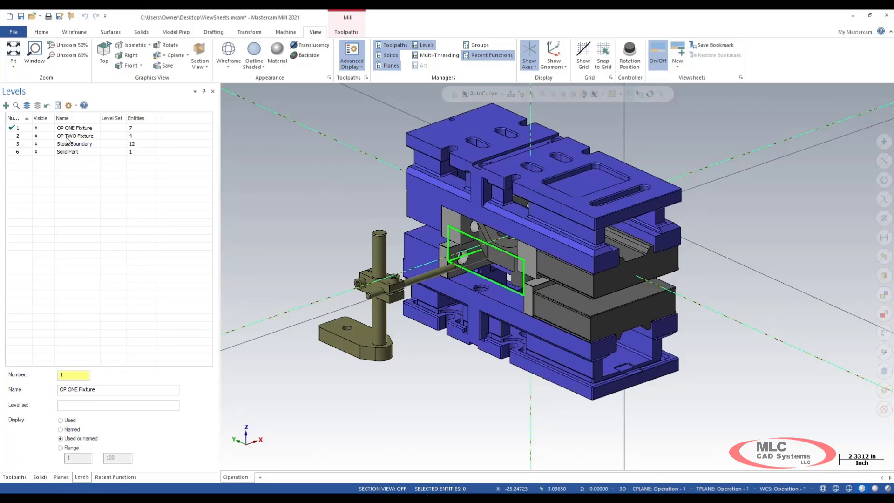
left_click(74, 135)
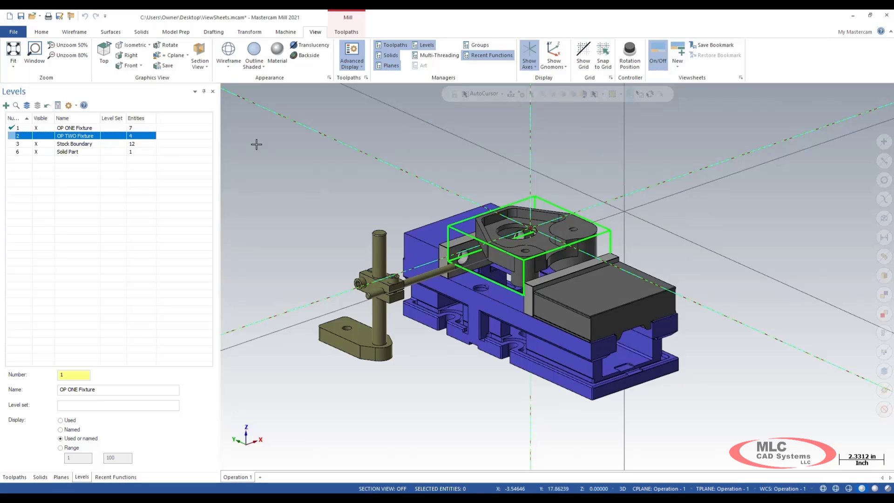
mouse_move(500, 174)
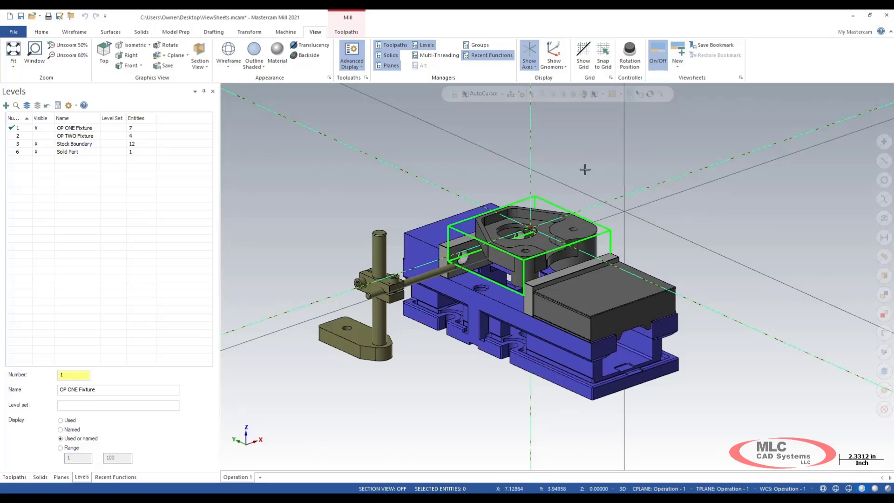
mouse_move(711, 45)
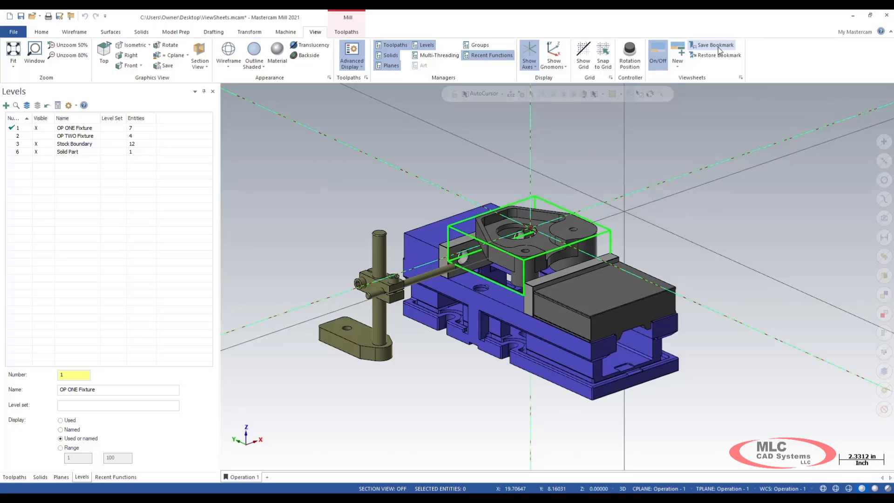
mouse_move(223, 488)
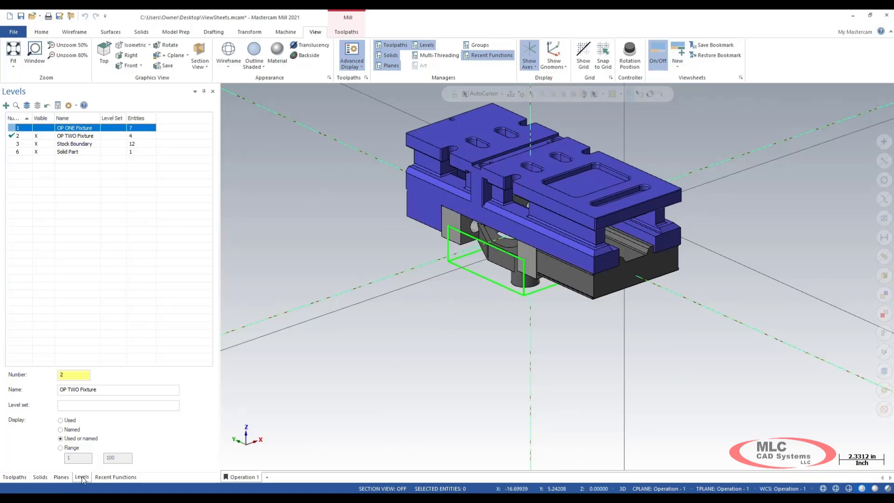
Make Operation - 2 the active plane for the new Operation 2 viewsheet
left_click(61, 477)
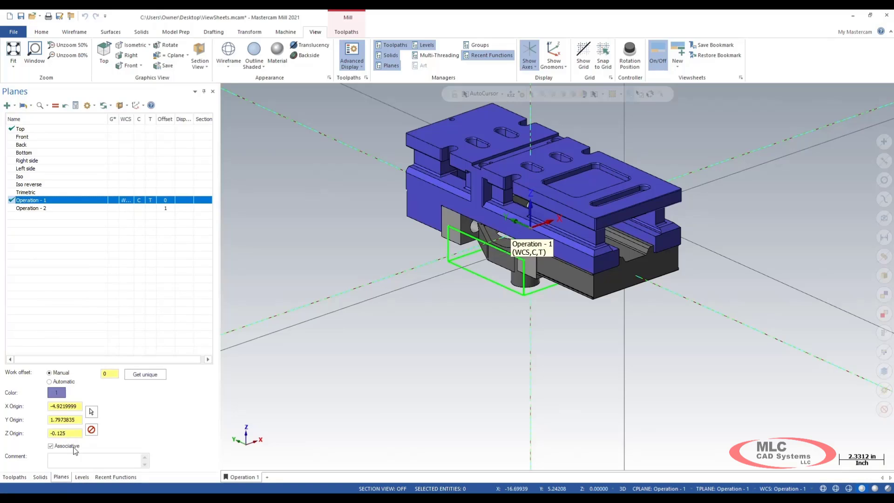
left_click(30, 208)
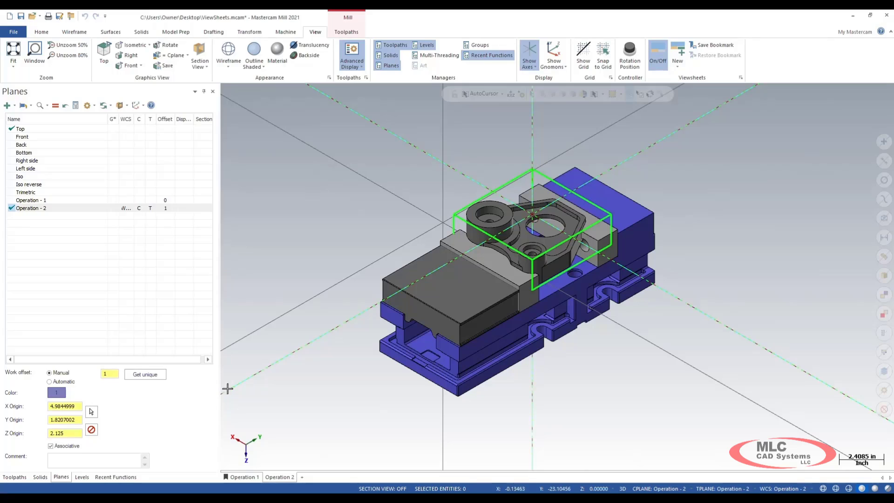
mouse_move(714, 45)
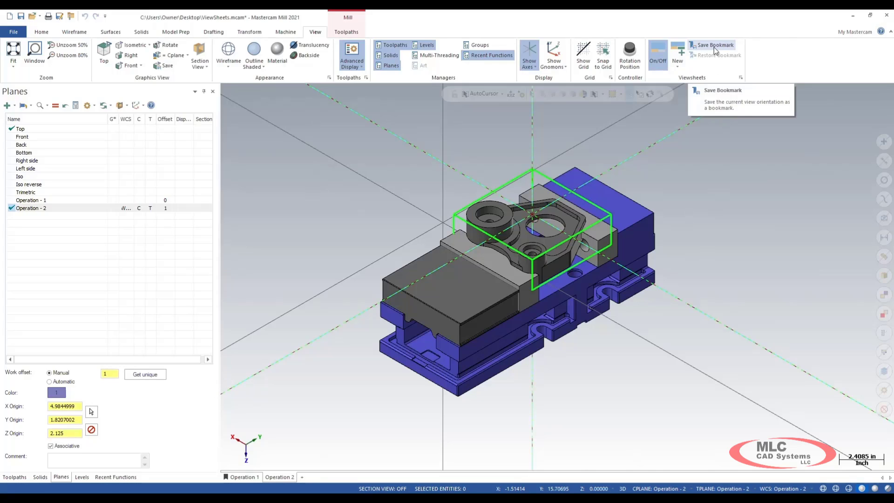
mouse_move(275, 484)
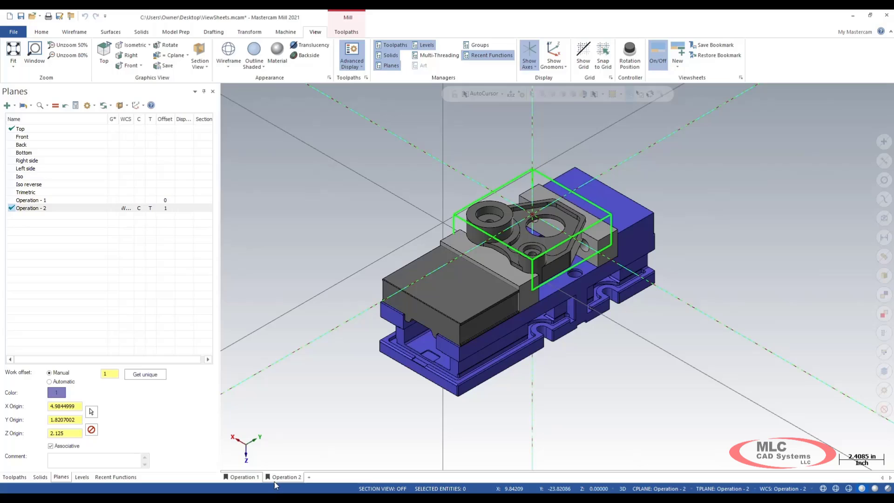
mouse_move(272, 483)
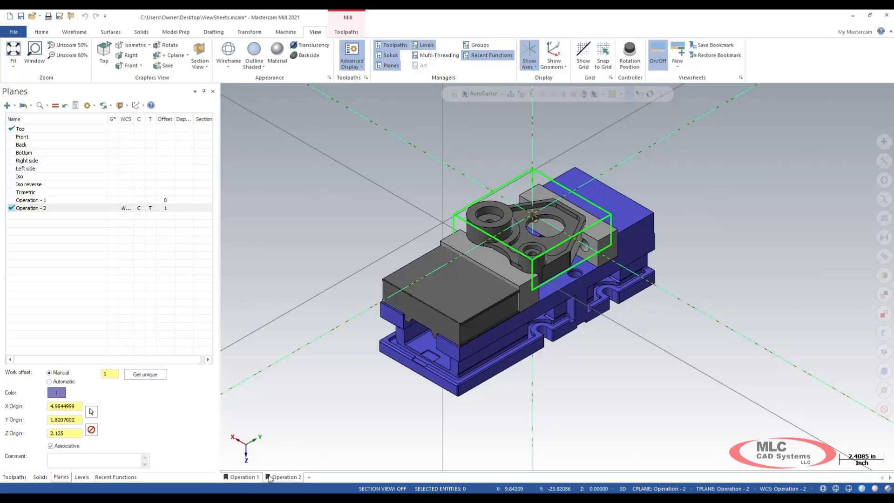
Toggle between Operation 1 and Operation 2 viewsheets, checking each one's plane and levels
left_click(244, 478)
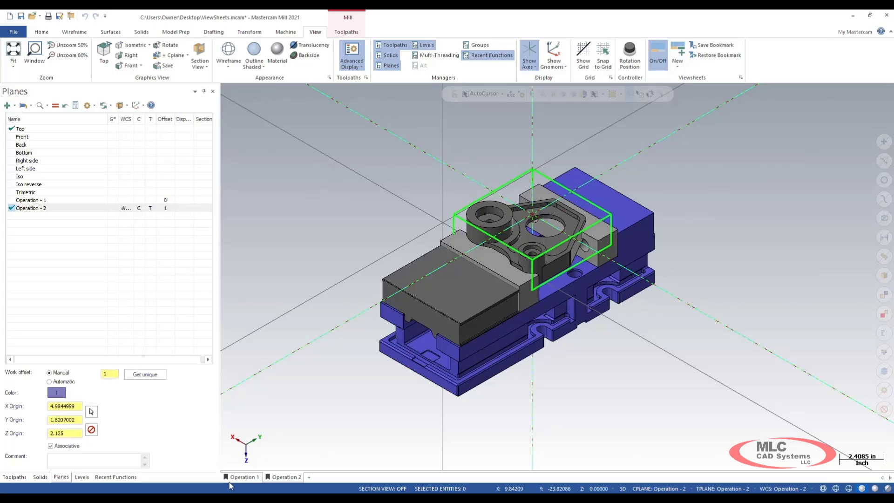
left_click(244, 477)
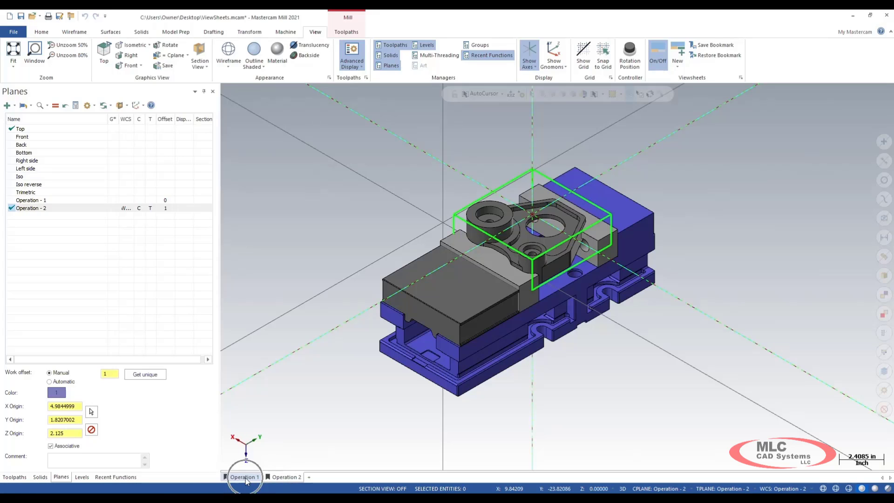
left_click(244, 477)
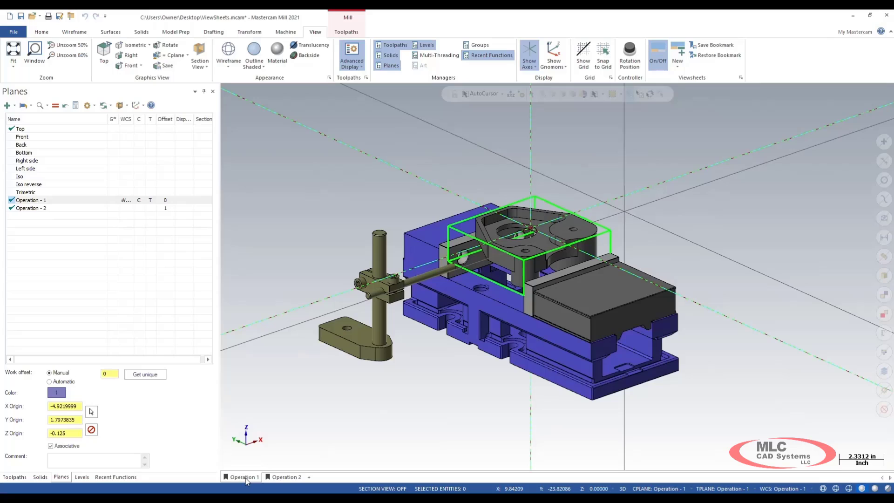
mouse_move(158, 208)
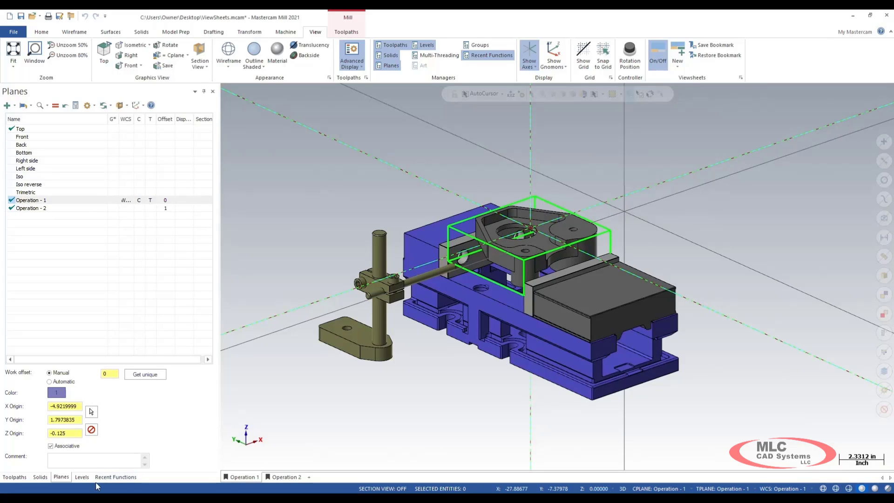
left_click(81, 477)
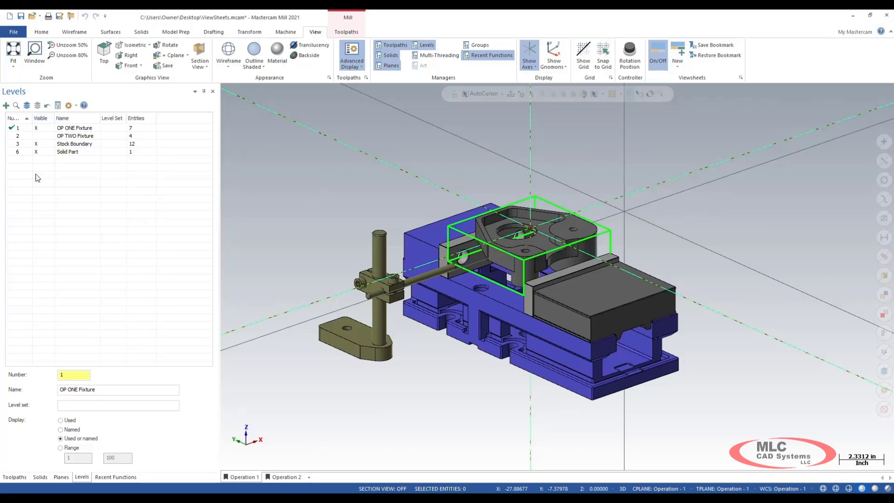
mouse_move(90, 307)
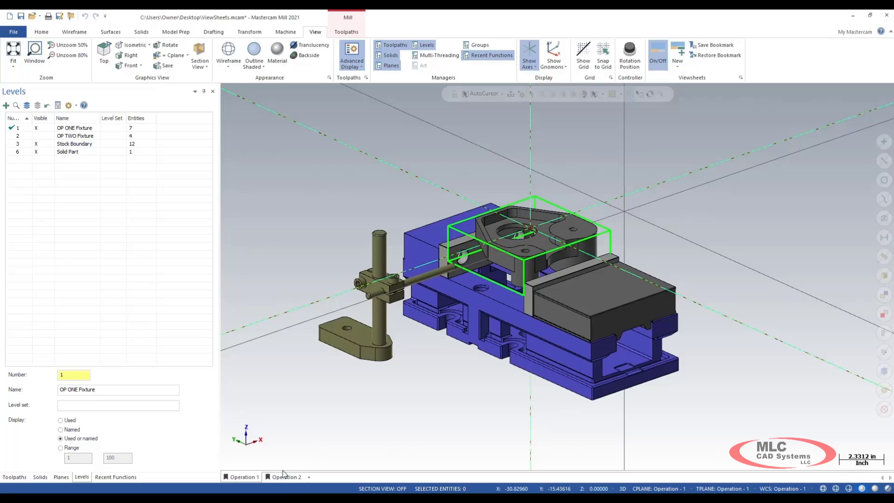
left_click(286, 477)
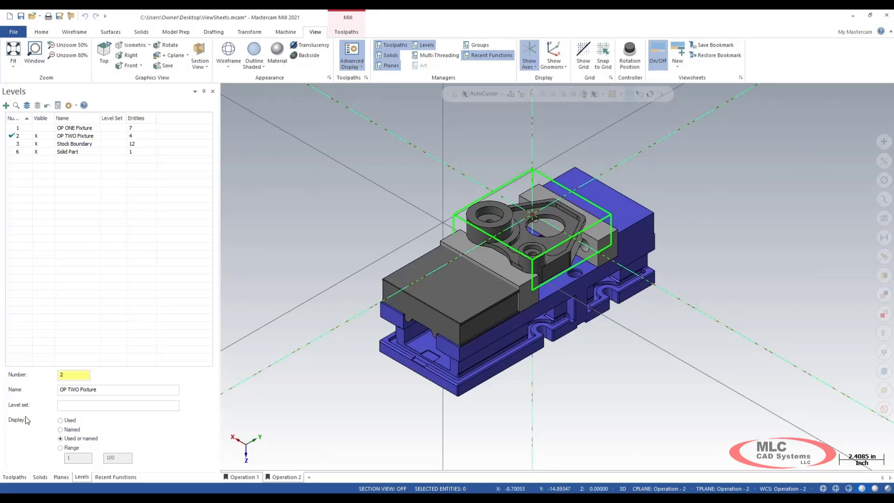
left_click(61, 477)
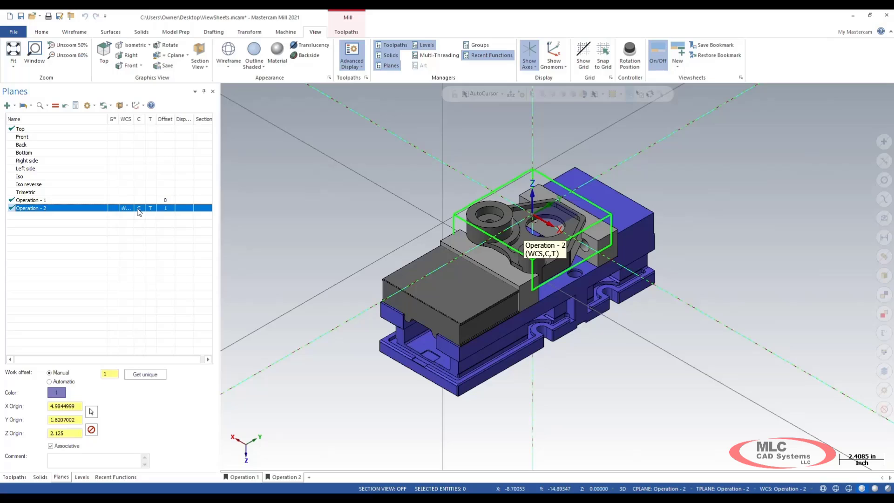
mouse_move(135, 309)
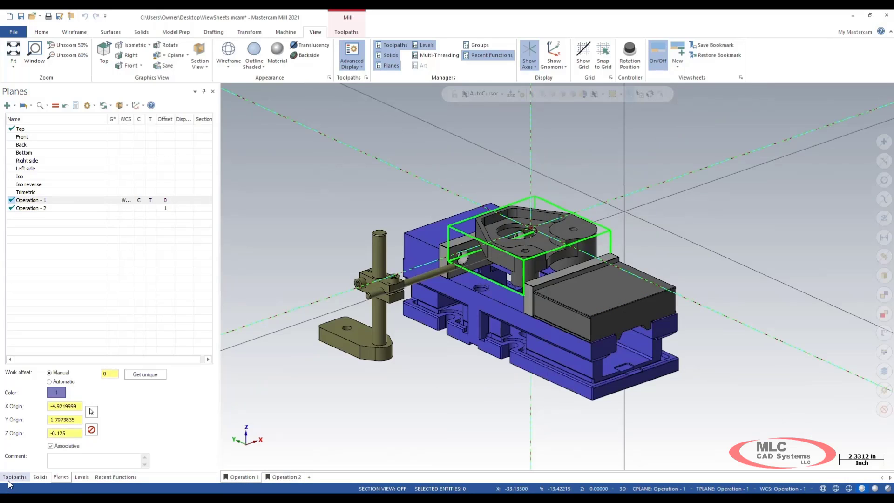
Open Tool Manager from the Toolpaths ribbon to add the 2" FACE MILL
left_click(15, 477)
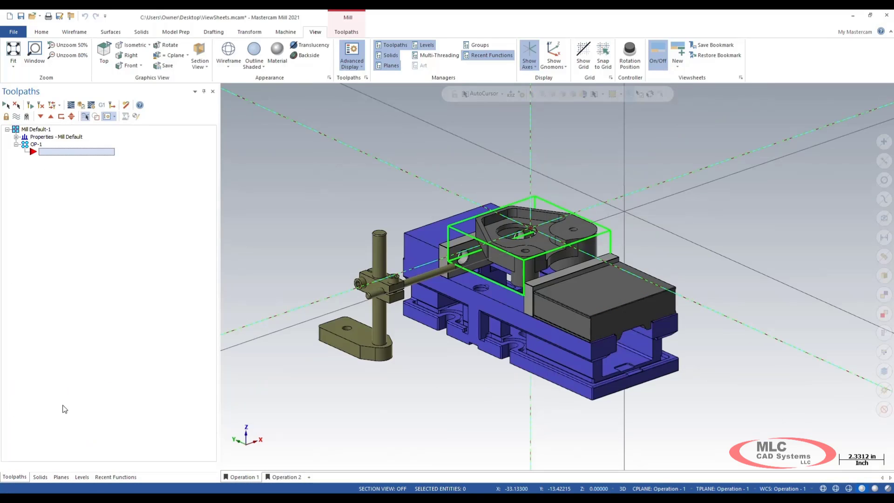
mouse_move(48, 292)
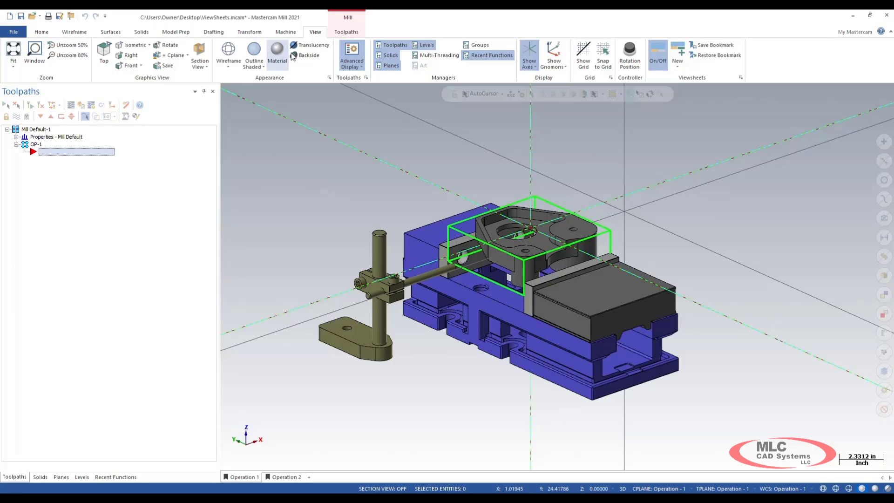
left_click(346, 32)
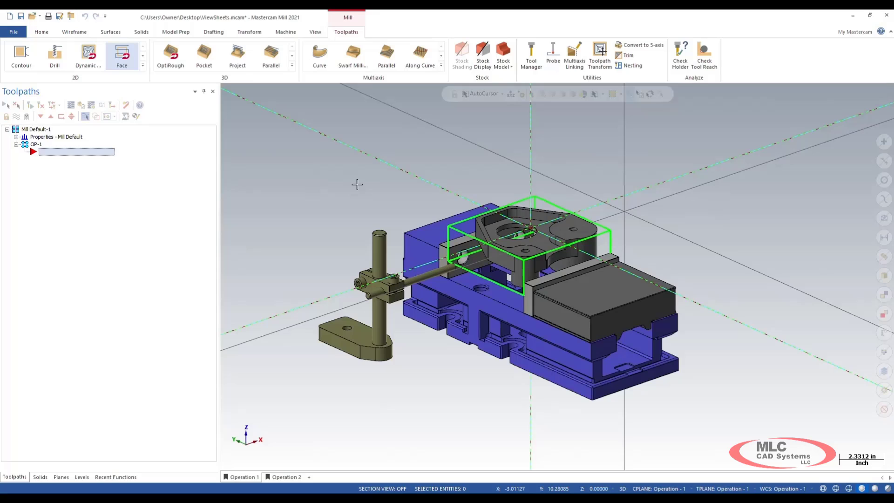
mouse_move(532, 54)
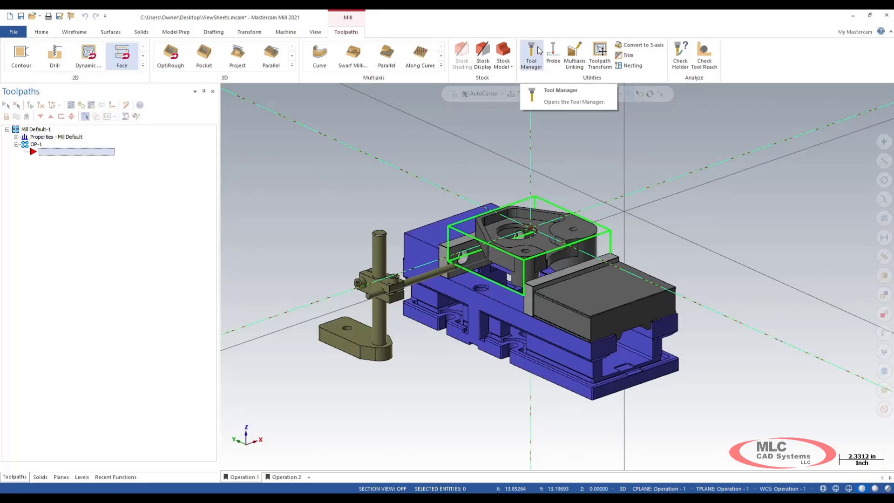
left_click(531, 56)
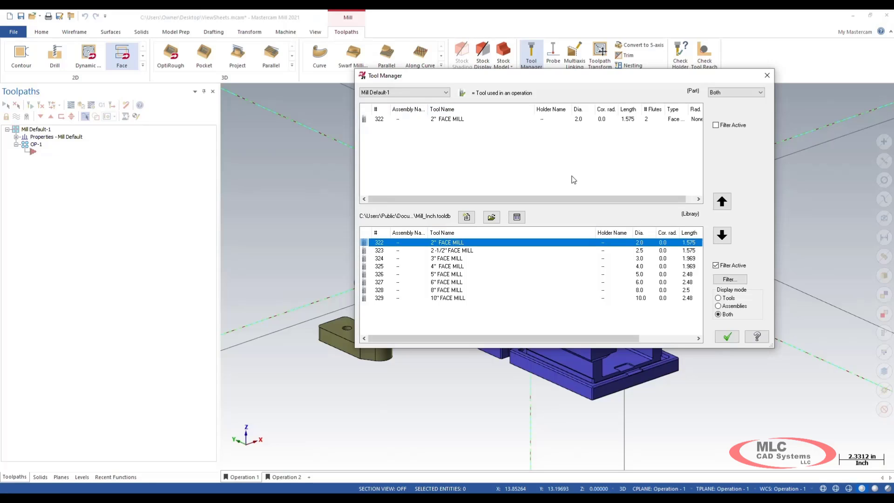
mouse_move(727, 335)
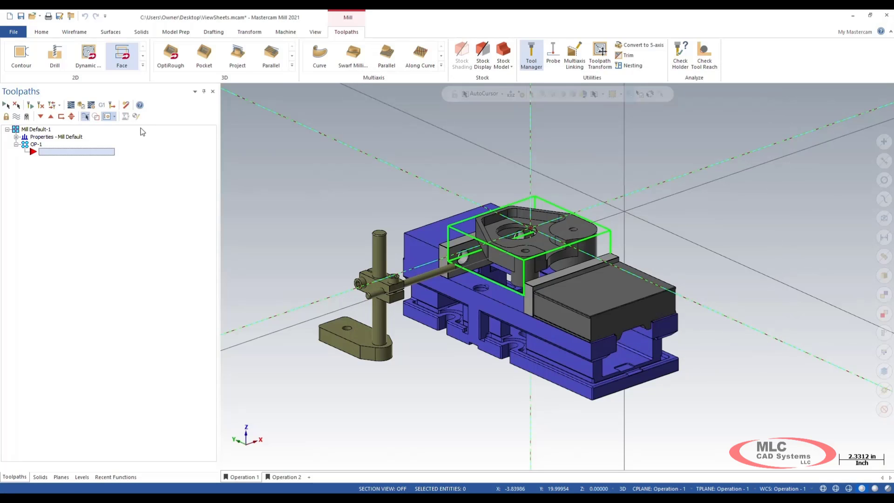
mouse_move(121, 54)
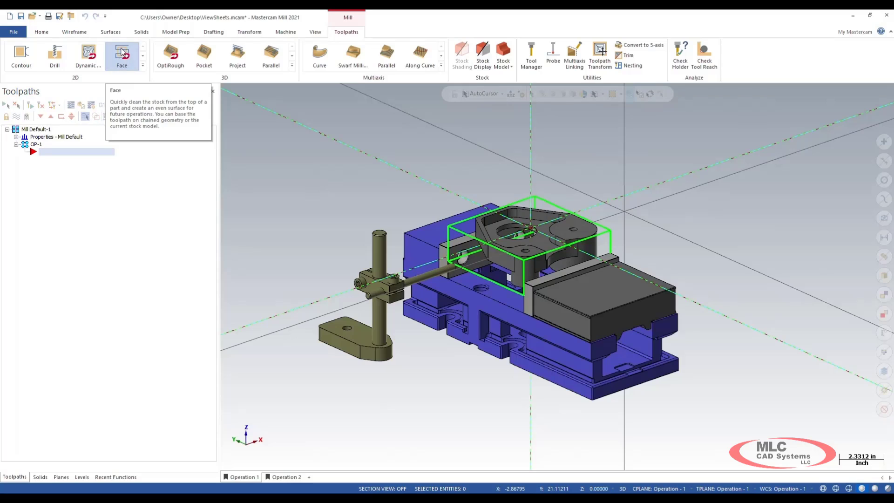
Face the top stock boundary with the 2" face mill on Operation-1 planes
left_click(122, 54)
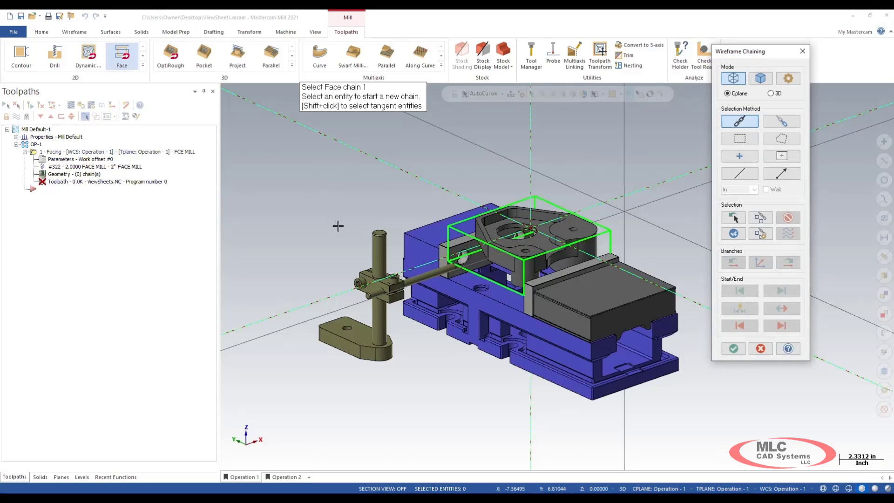
mouse_move(763, 92)
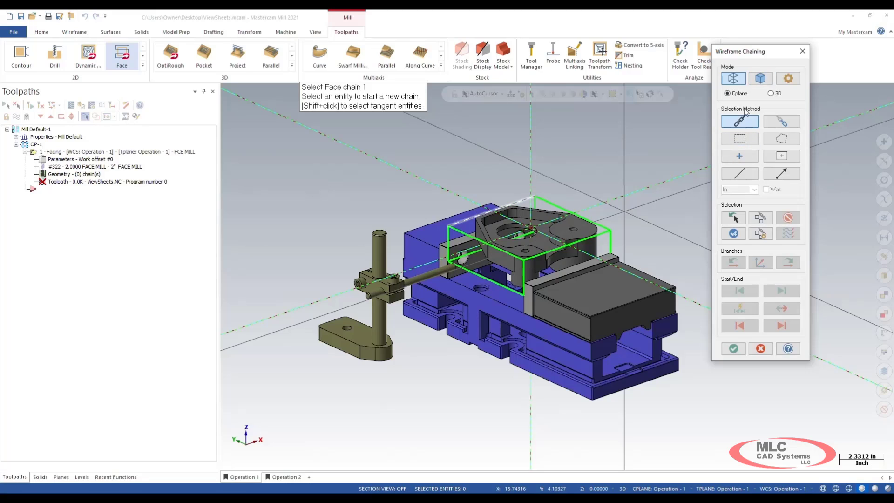
left_click(530, 203)
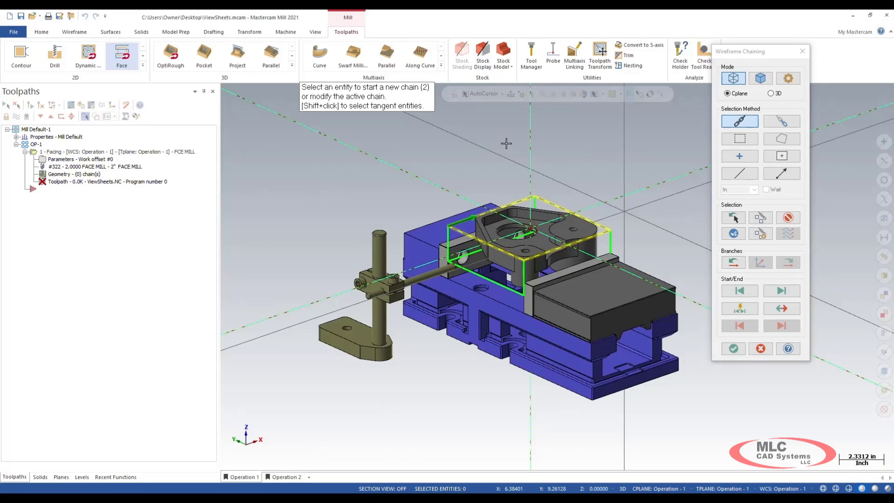
left_click(734, 348)
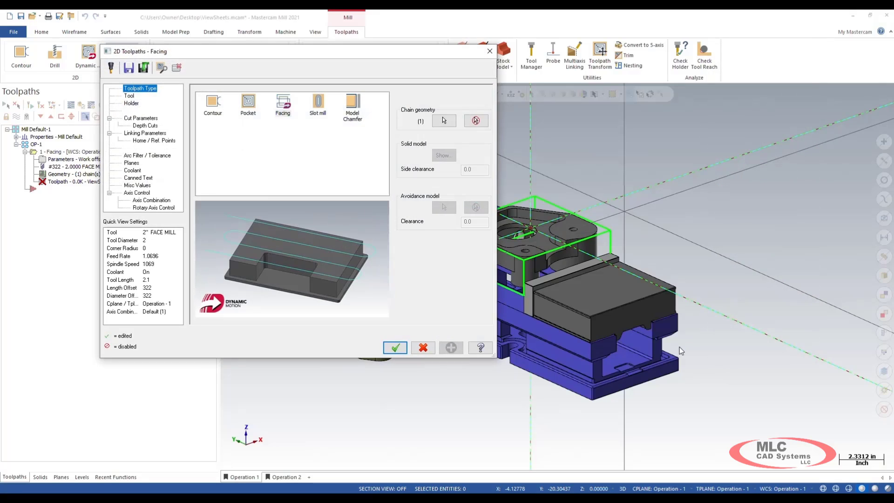
left_click(144, 132)
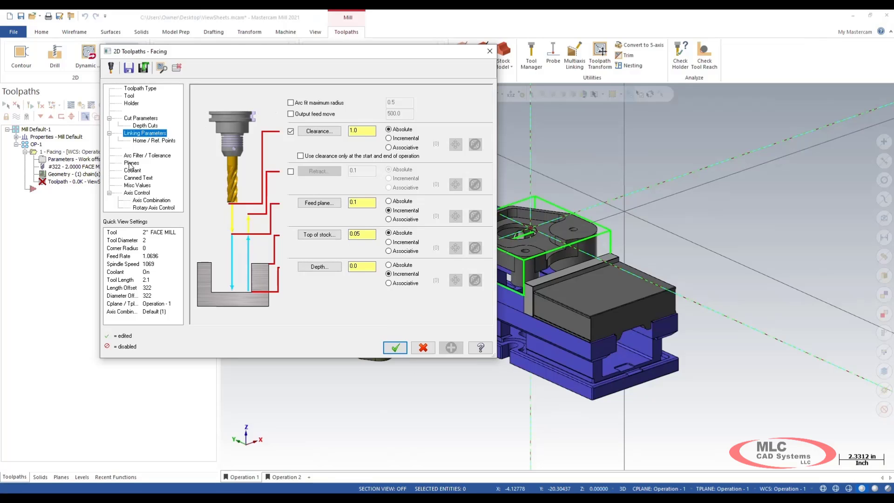
left_click(131, 163)
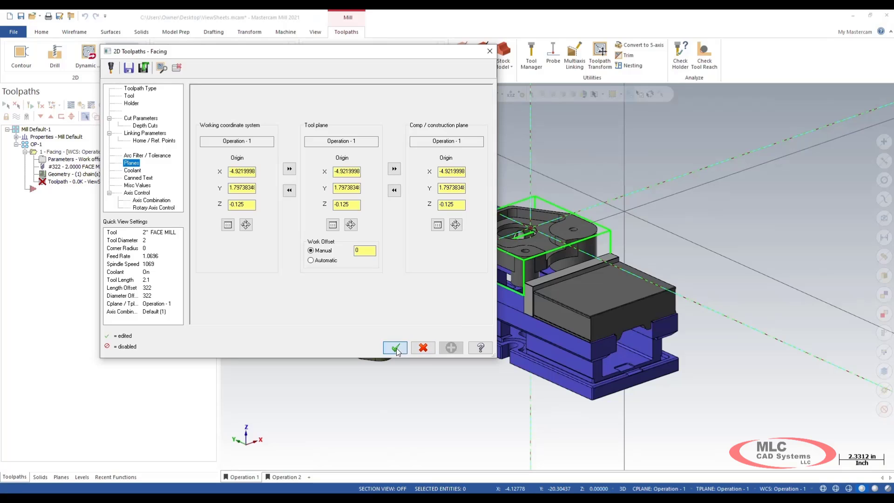
left_click(394, 348)
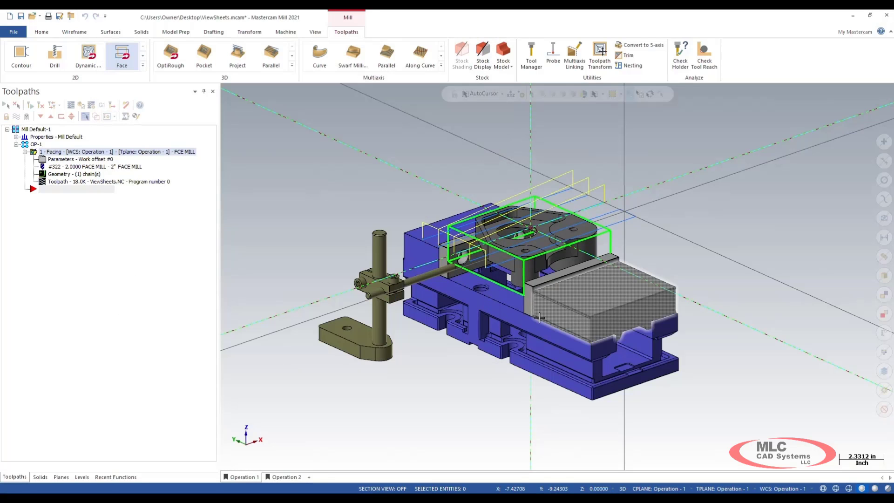
left_click(285, 476)
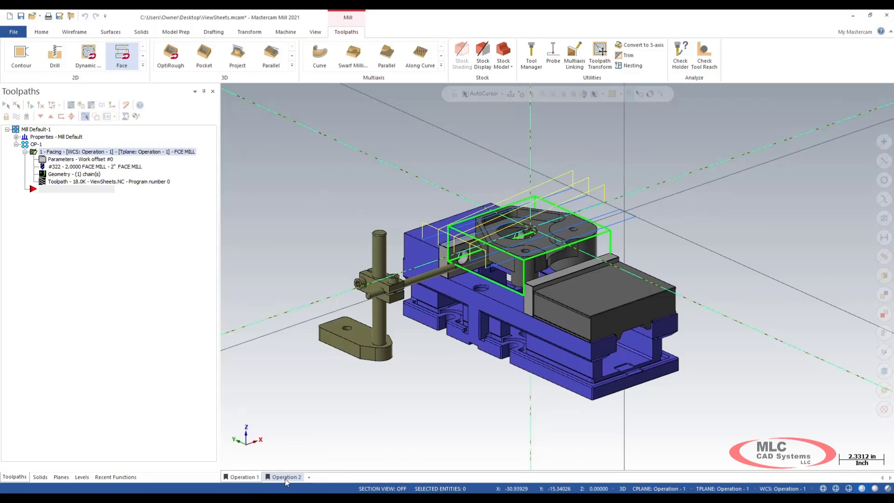
On the Operation 2 viewsheet, face the stock top using Operation-2 planes
left_click(285, 477)
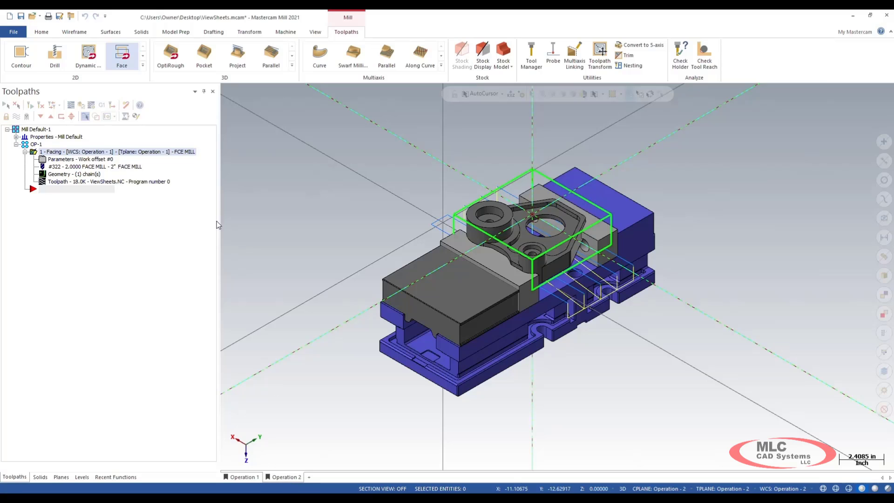
mouse_move(122, 56)
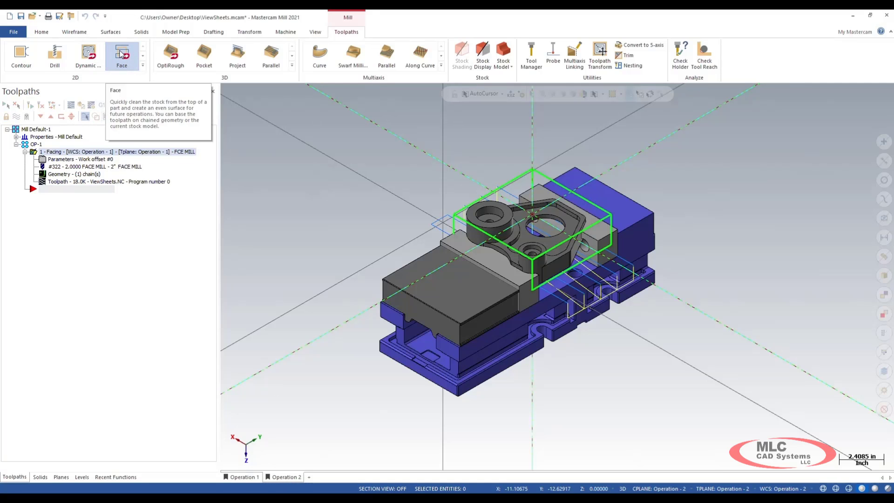
left_click(121, 55)
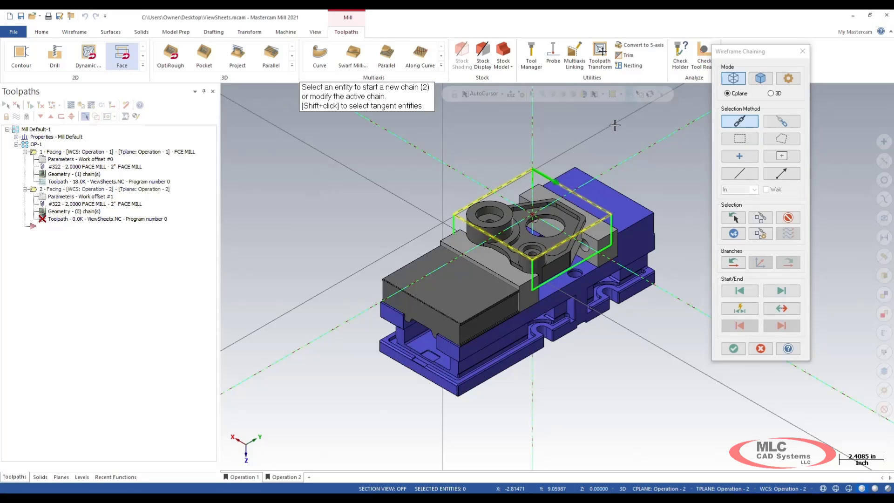
mouse_move(504, 182)
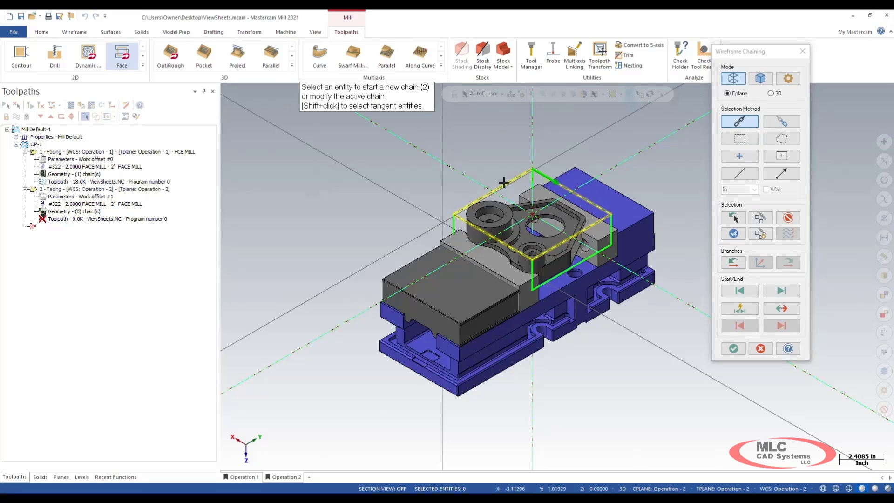
mouse_move(734, 348)
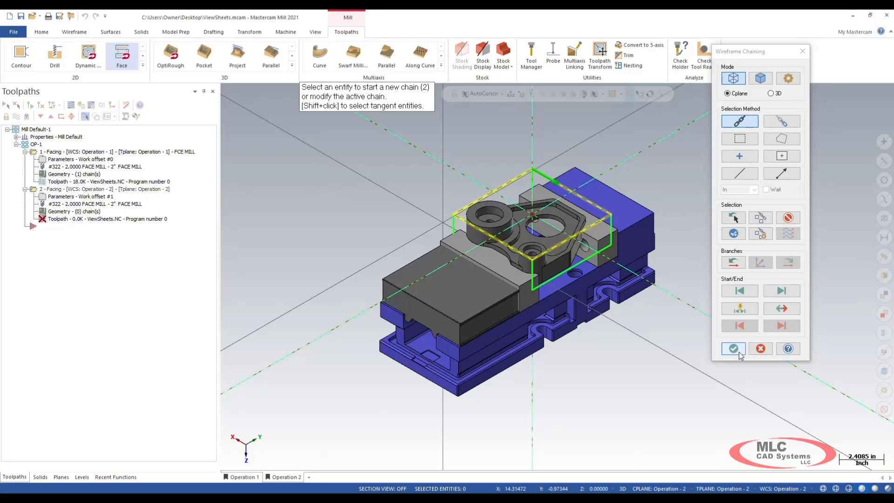
left_click(734, 349)
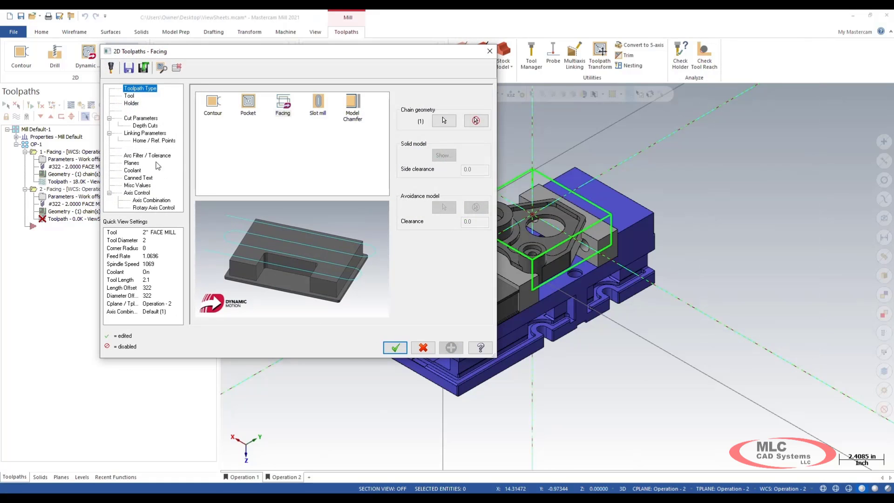
left_click(145, 133)
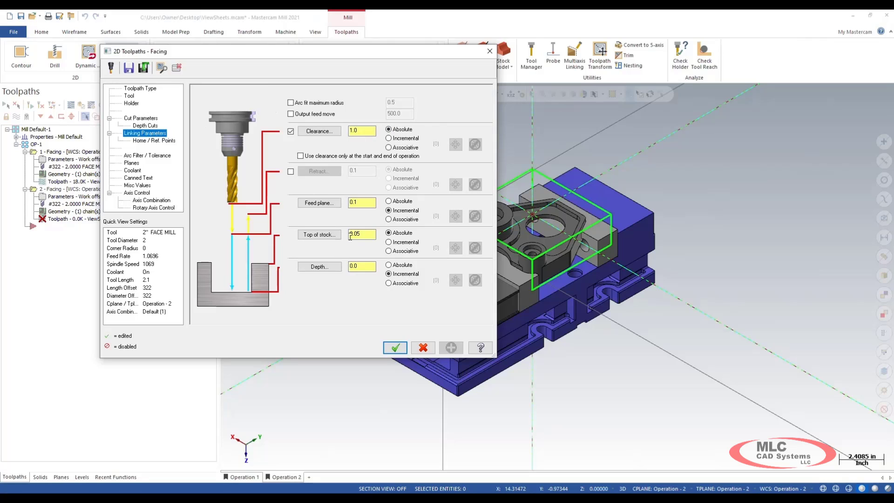
left_click(132, 162)
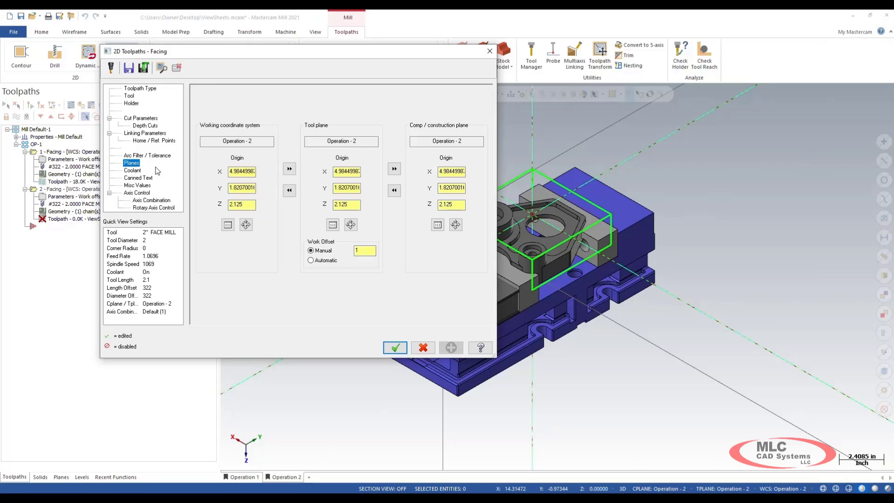
mouse_move(467, 154)
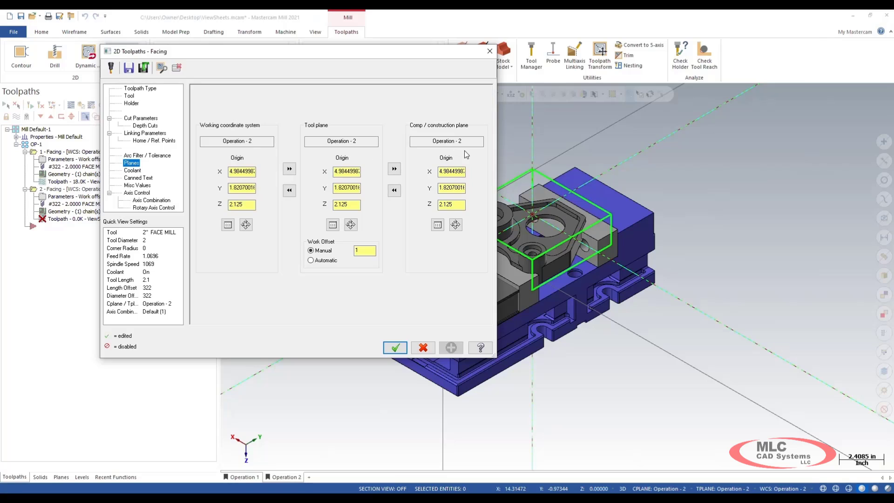
mouse_move(237, 154)
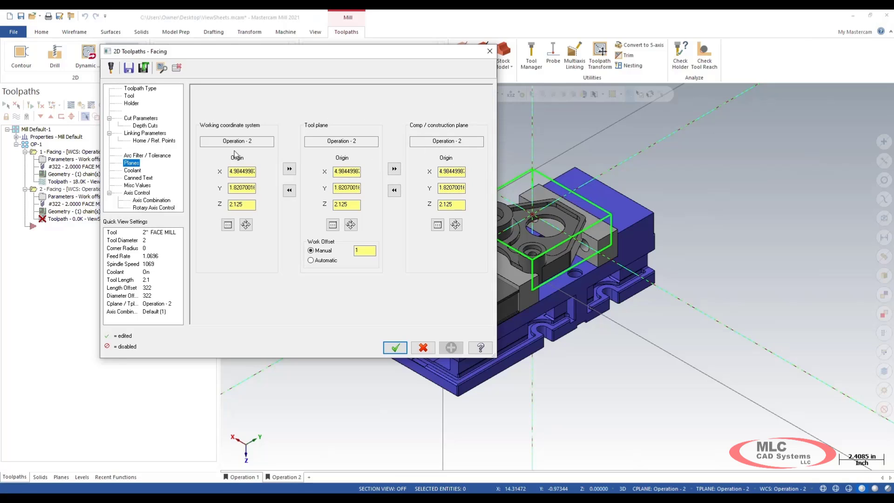
left_click(395, 348)
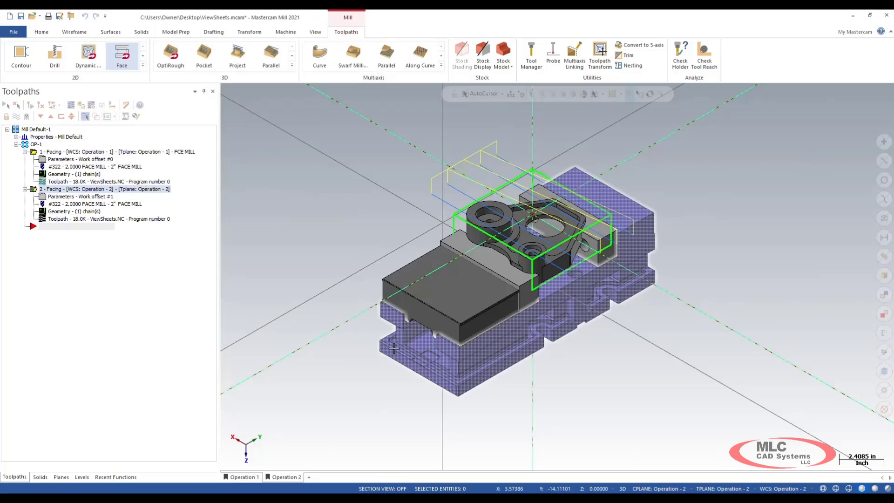
mouse_move(579, 273)
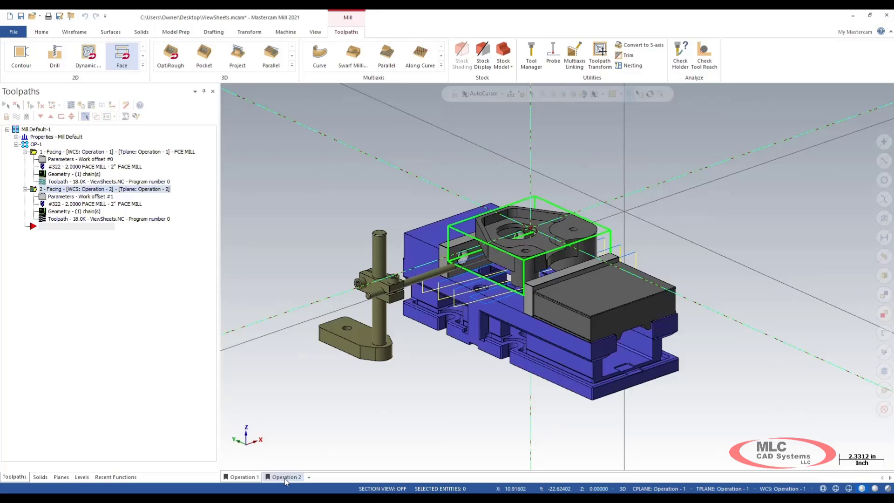
mouse_move(196, 239)
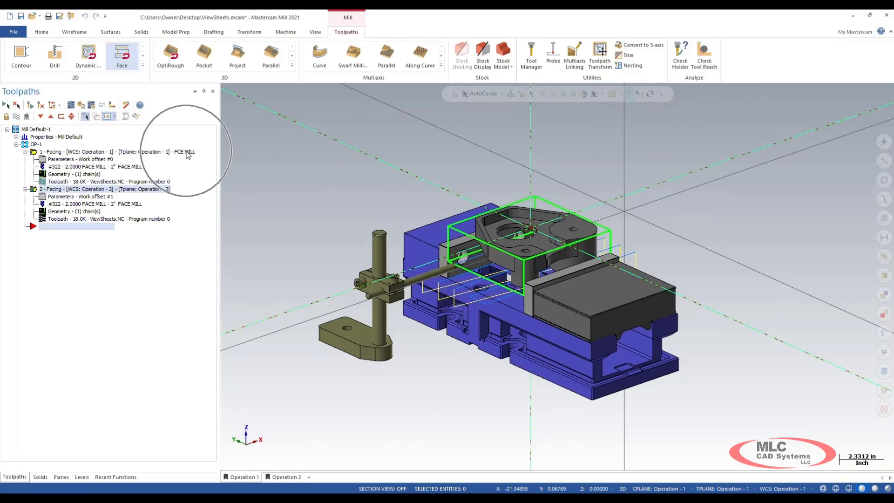
mouse_move(162, 196)
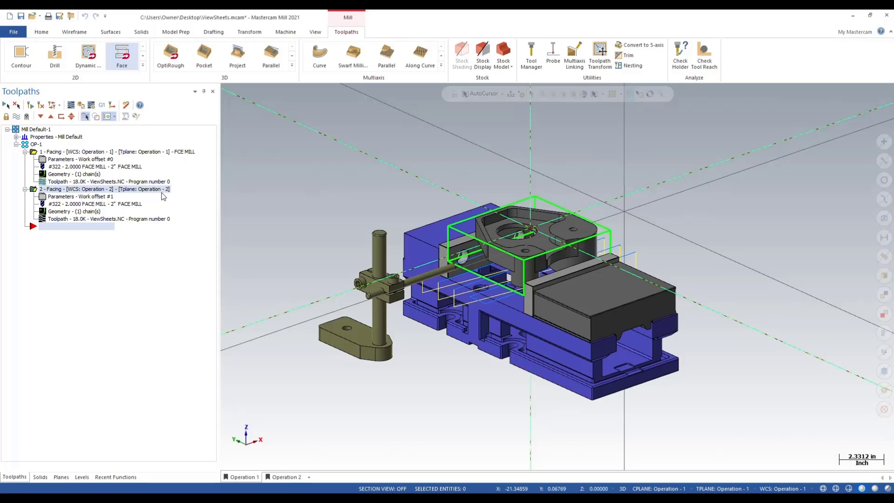